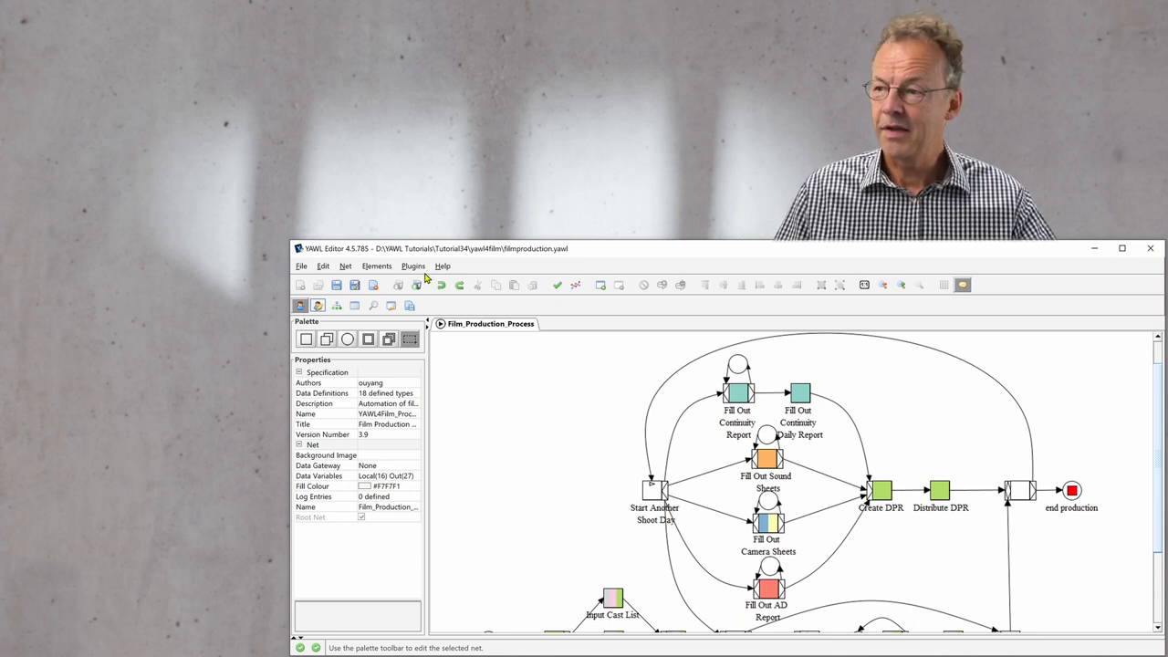
# - Show the Role Relation Graph of the film production roles and switch it to Data-Flow (Strict)
pyautogui.click(412, 266)
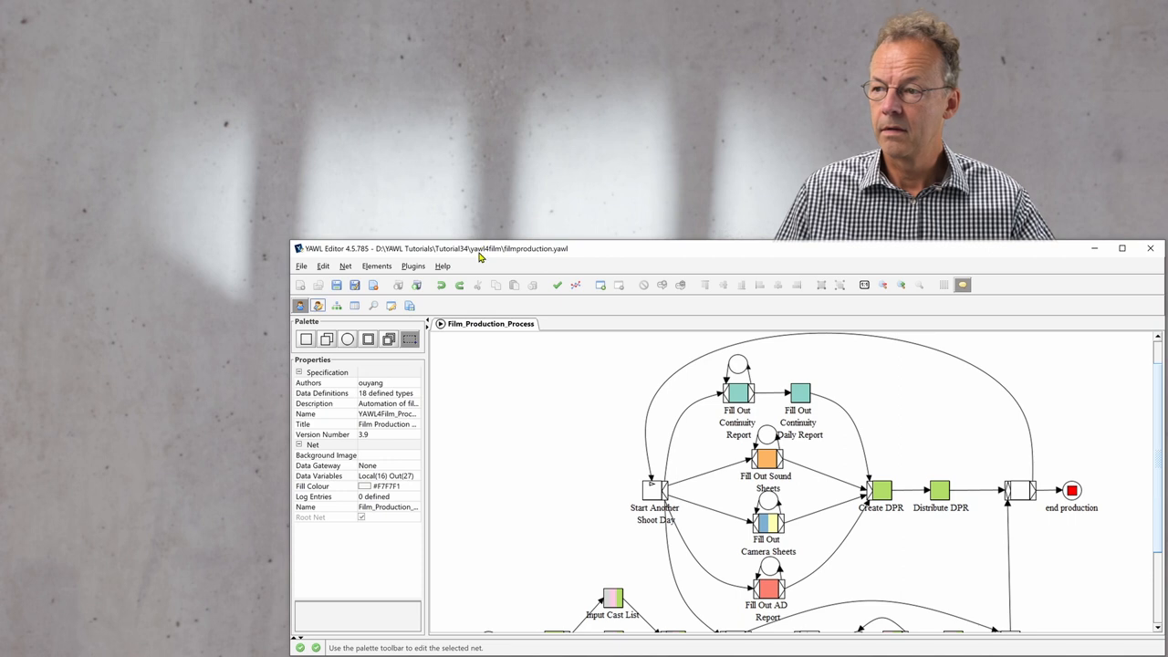
pyautogui.moveTo(631, 442)
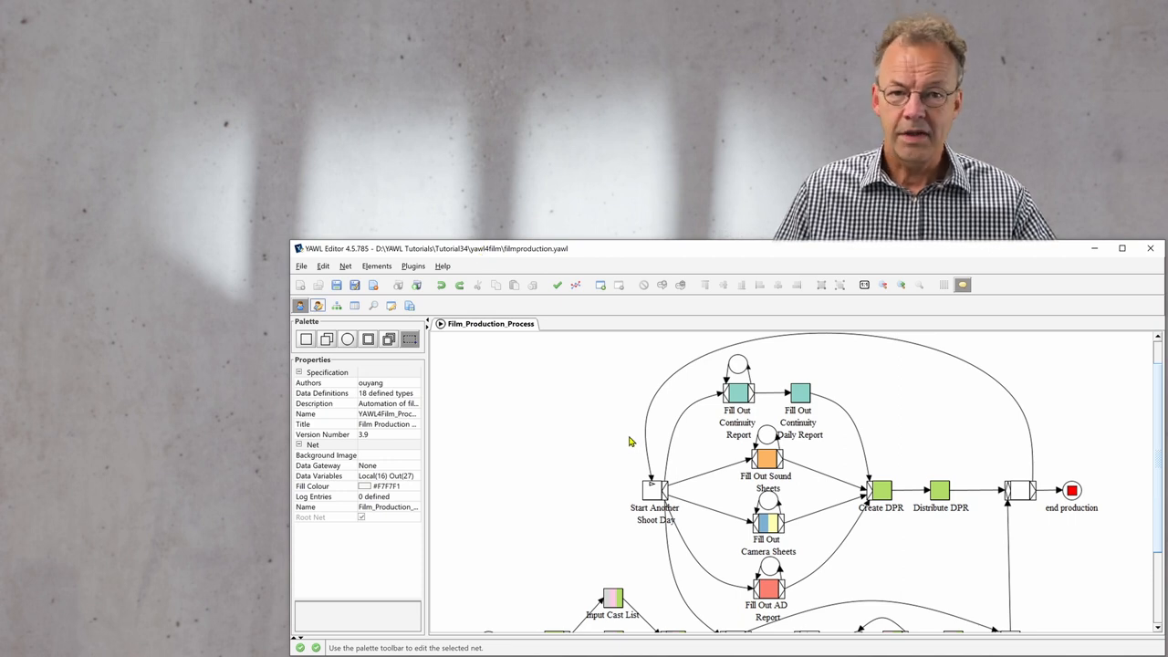
pyautogui.moveTo(318, 307)
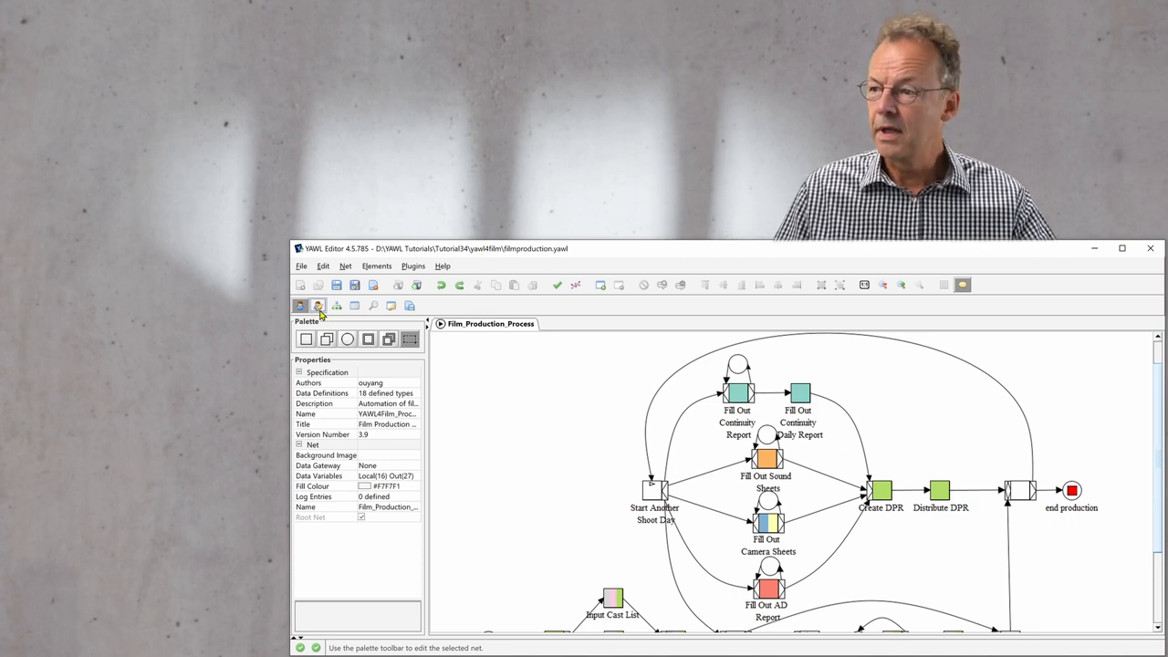
pyautogui.moveTo(317, 306)
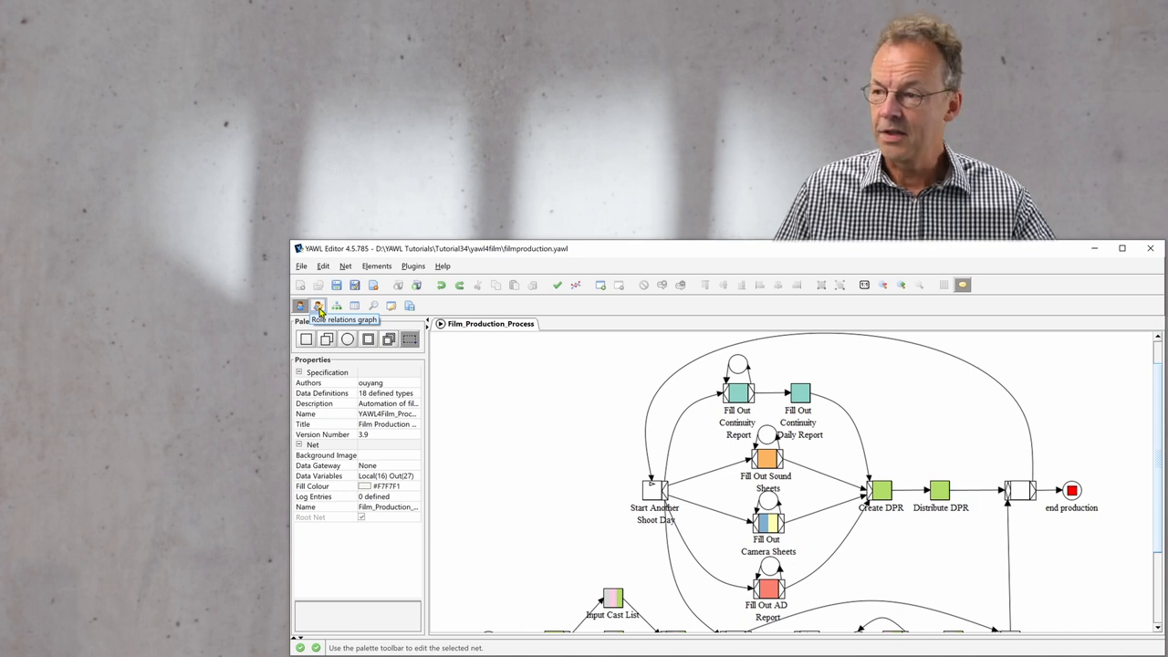
pyautogui.click(318, 307)
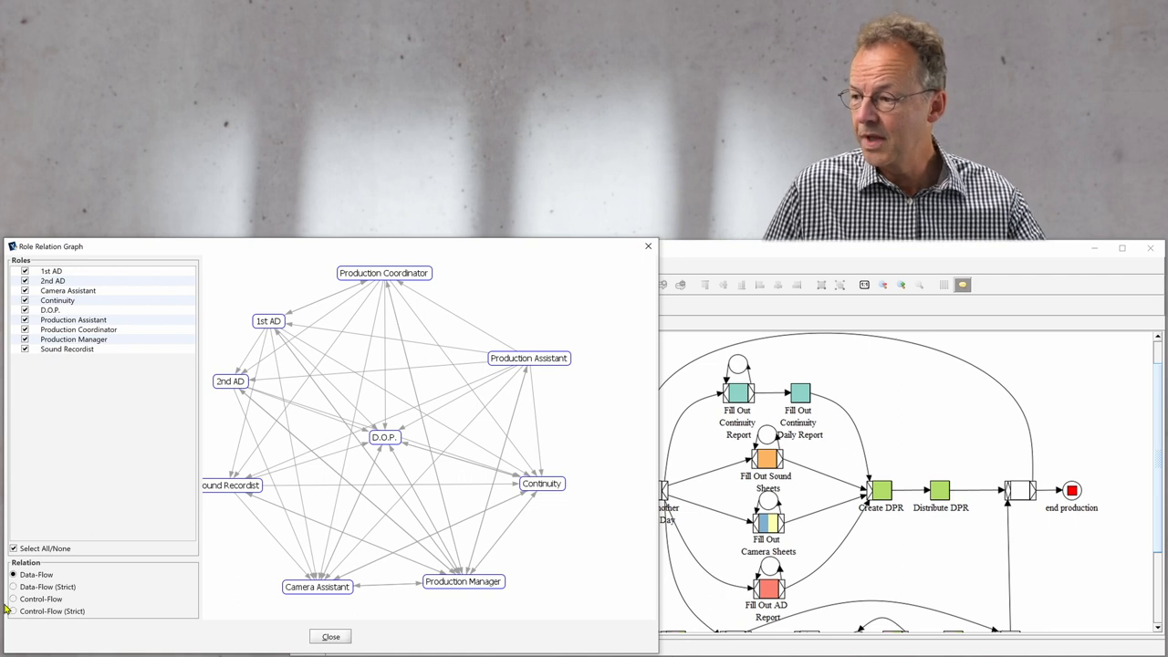
pyautogui.click(15, 588)
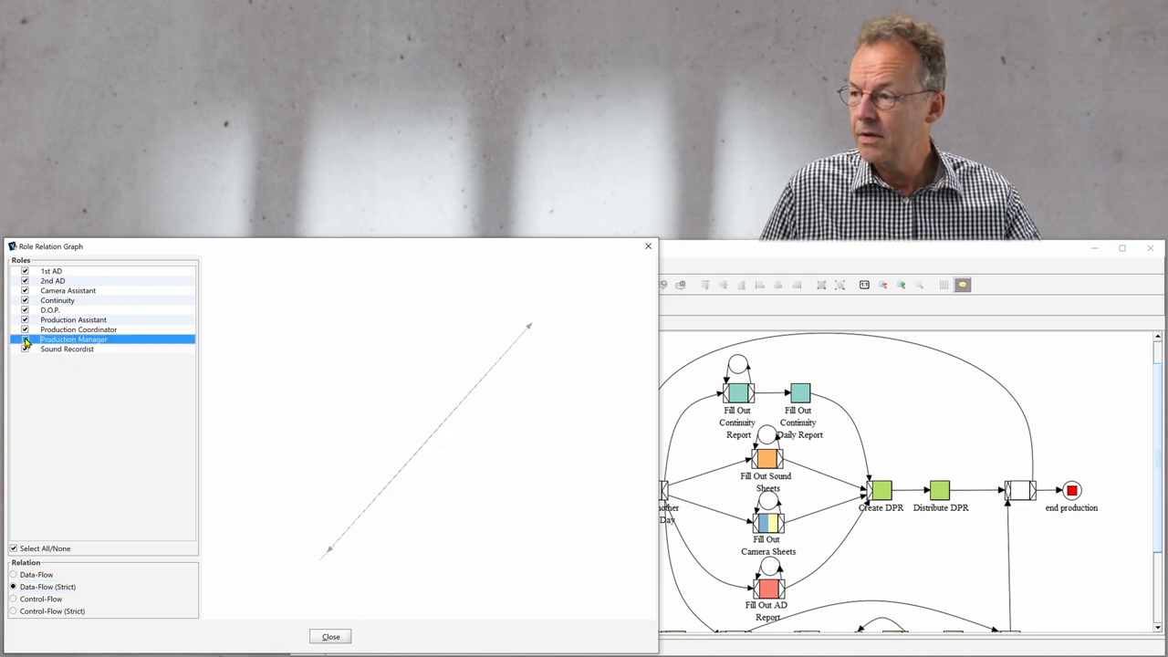
# - Deselect Production Manager so only 1st AD, Production Assistant and Production Coordinator remain linked
pyautogui.click(25, 337)
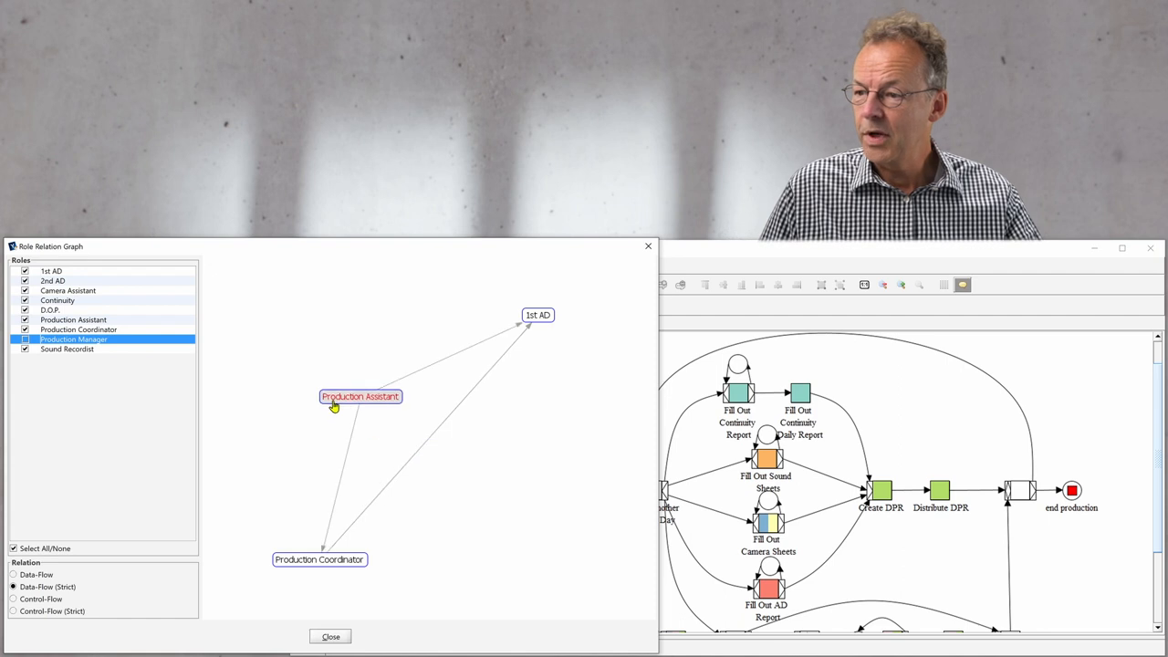
pyautogui.moveTo(546, 551)
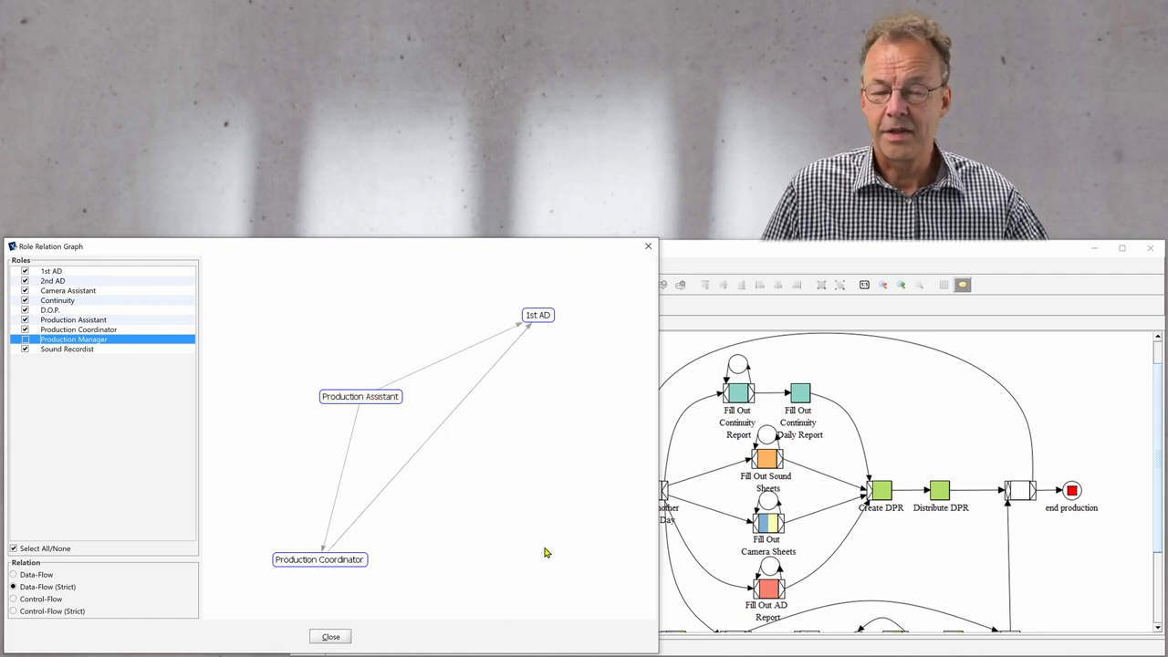